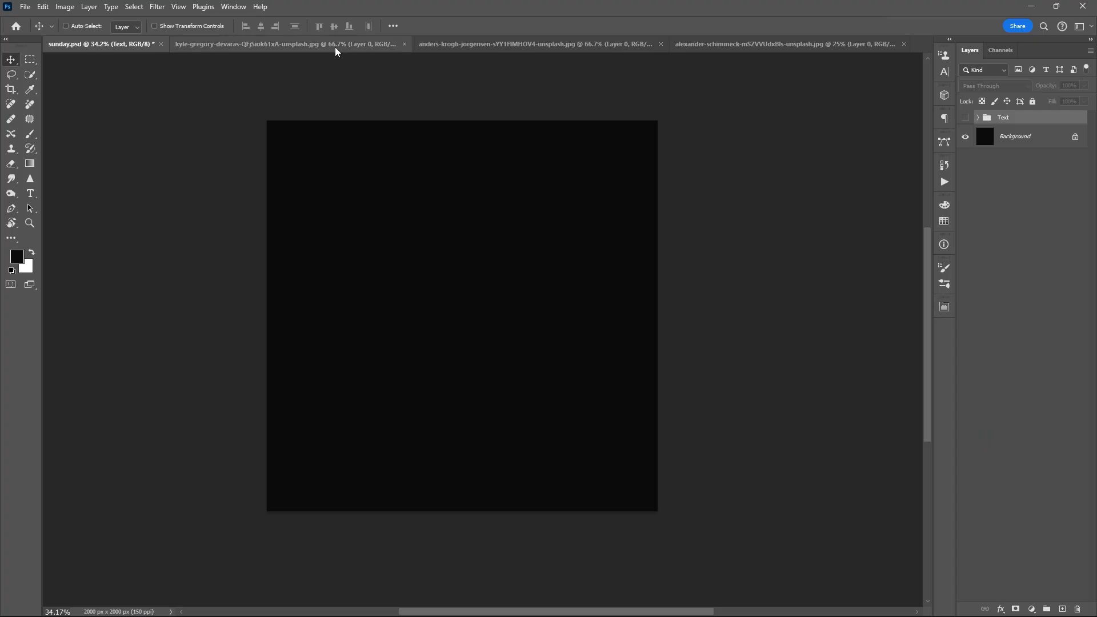
Step: Scale the starry sky photo to fill the canvas and convert it to black and white
click(280, 43)
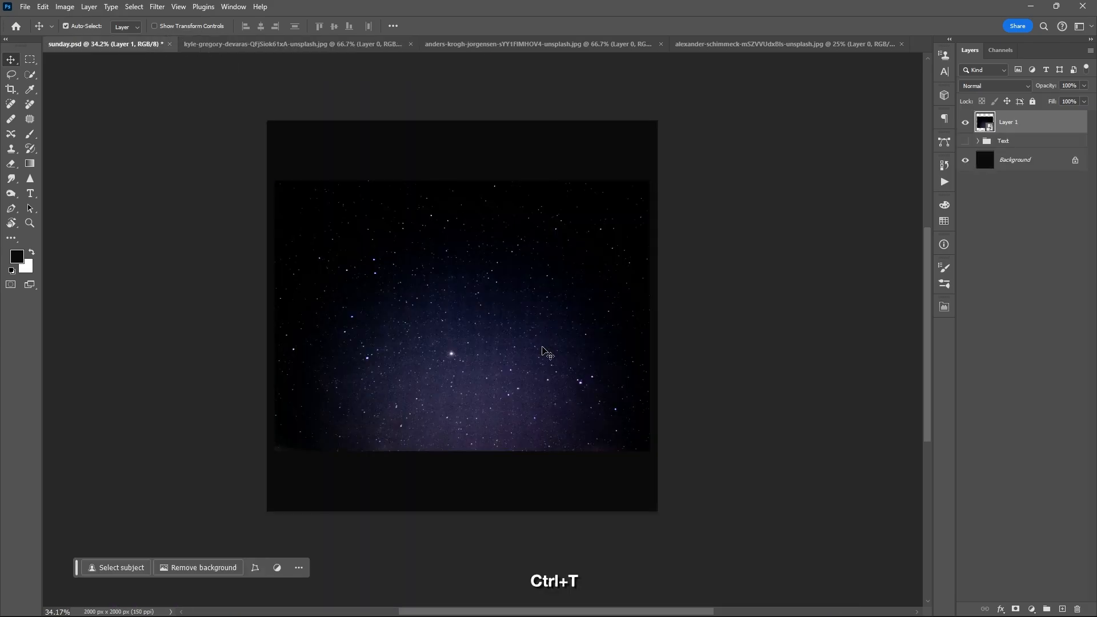
key(ctrl+t)
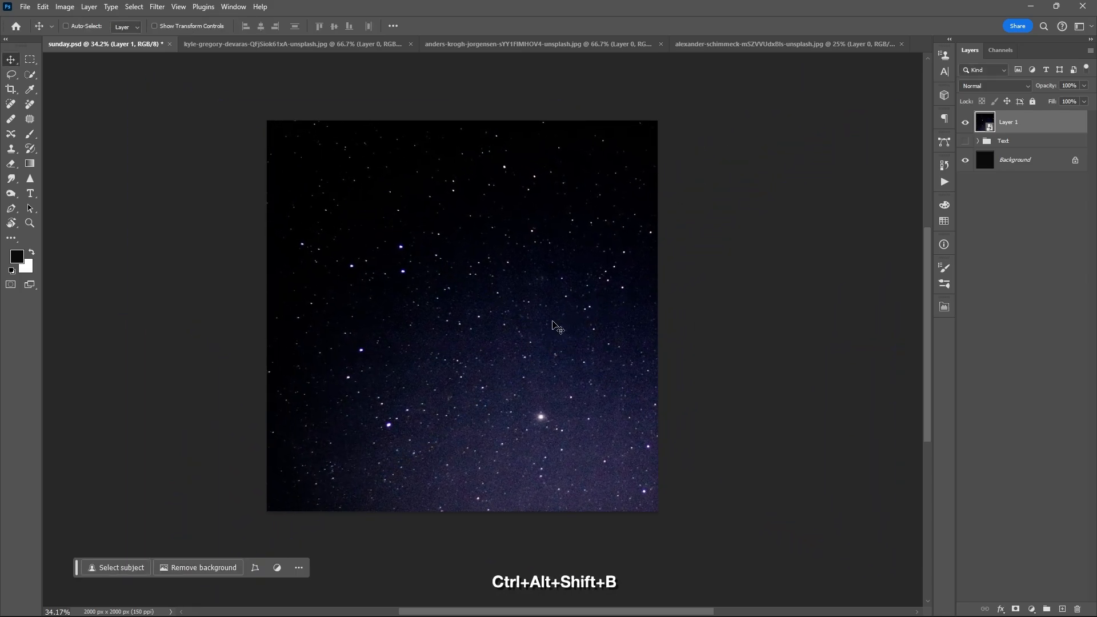
key(Ctrl+Alt+Shift+B)
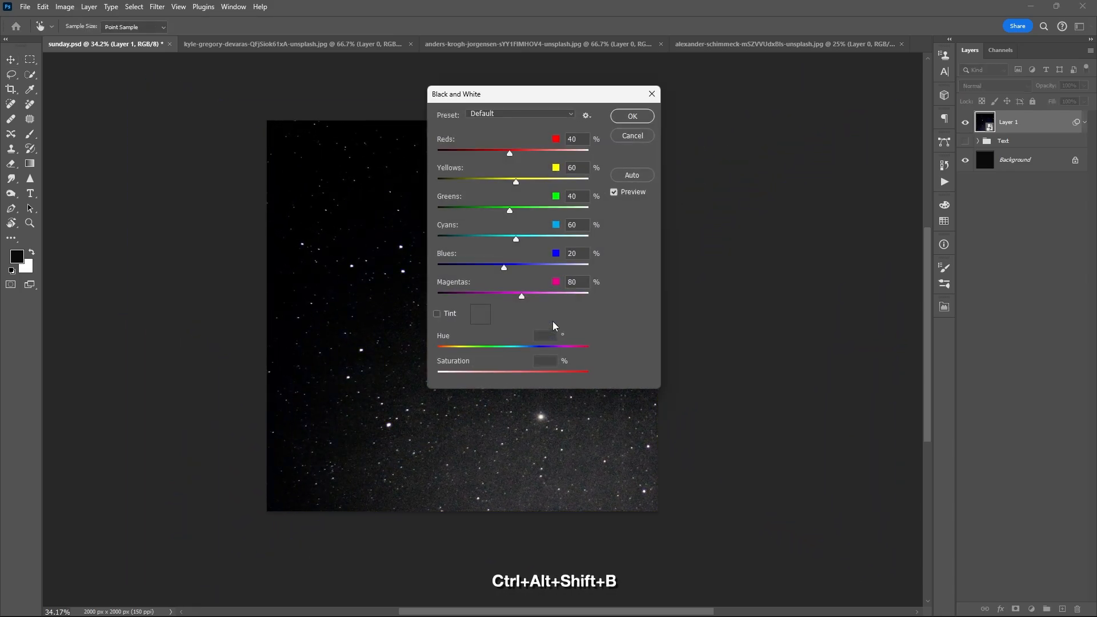
click(630, 116)
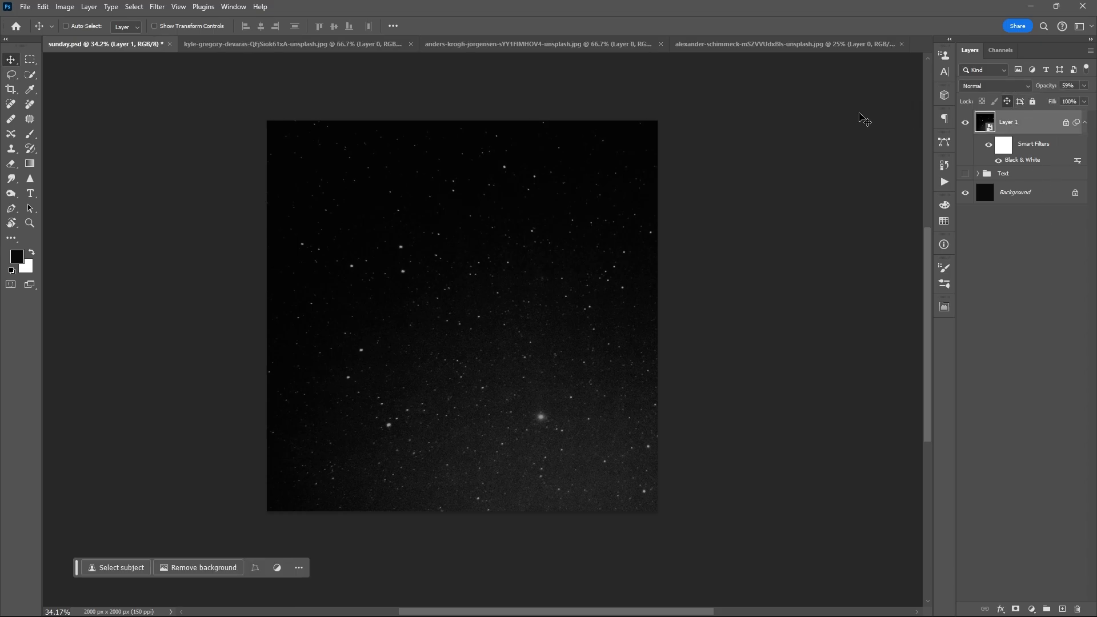
Step: Copy the stadium photo into the poster and scale it to the lower canvas
click(538, 43)
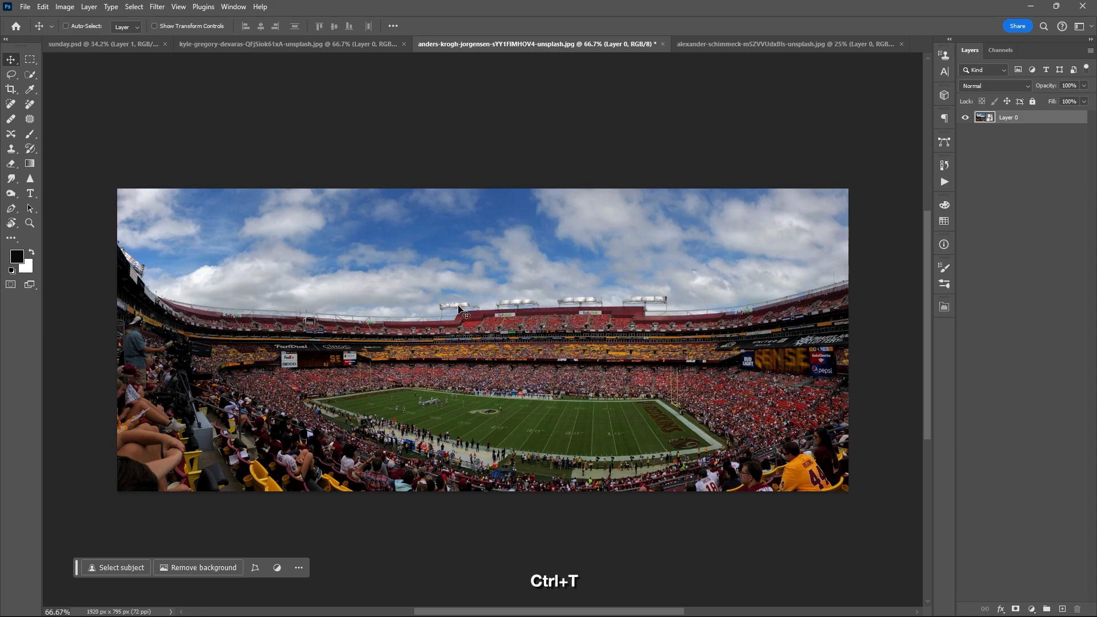
click(105, 44)
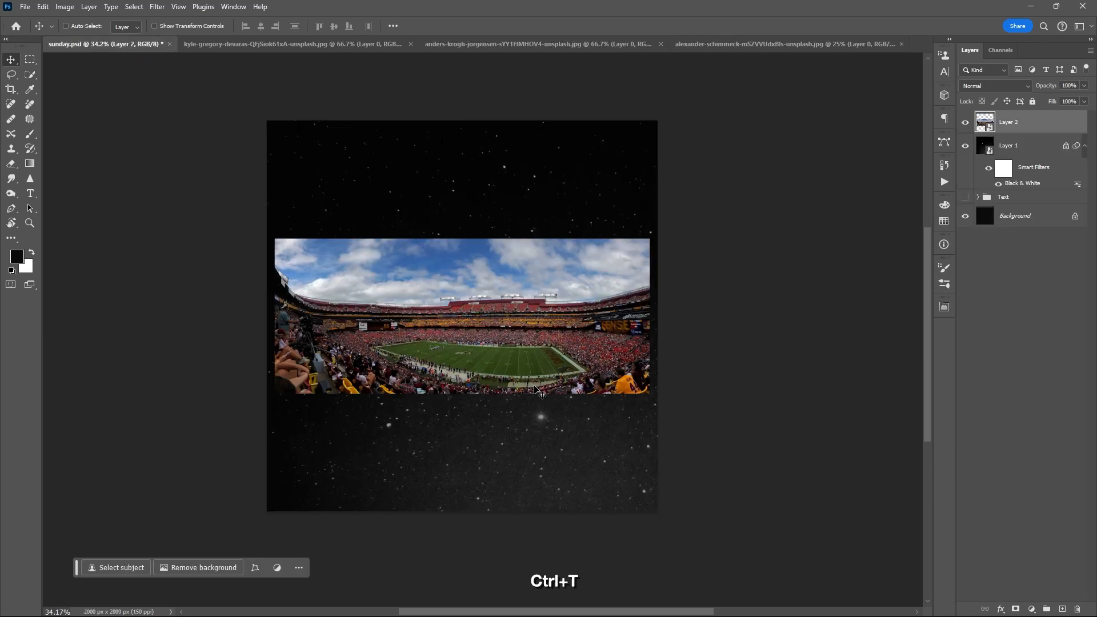
key(ctrl+t)
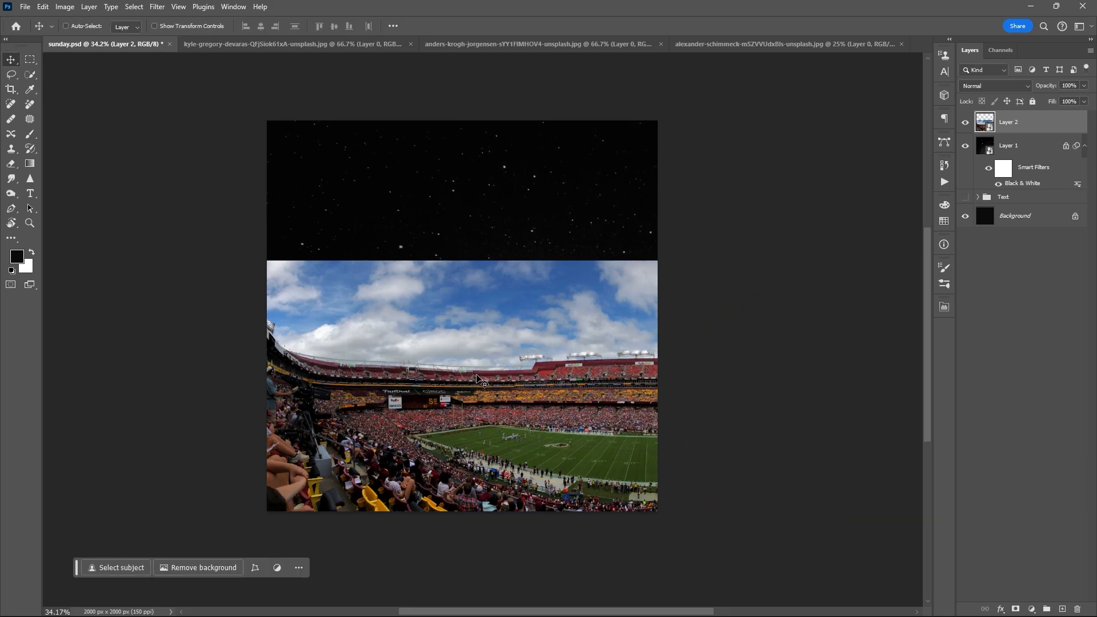
Step: Outline the stands with a Pen path and mask away the stadium sky
click(12, 208)
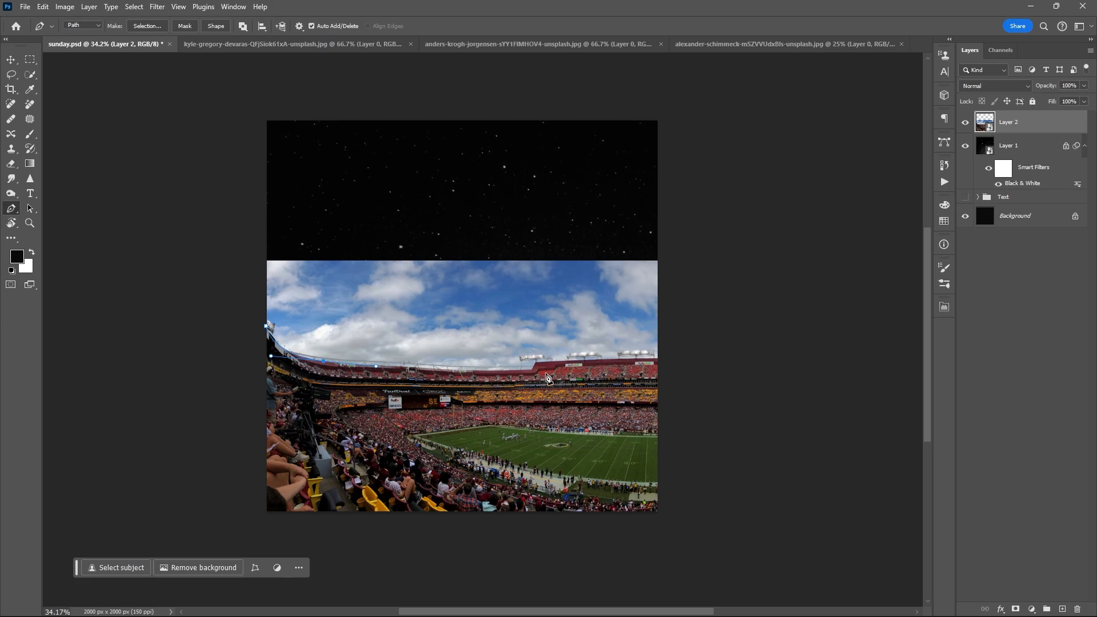
mouse_move(537, 367)
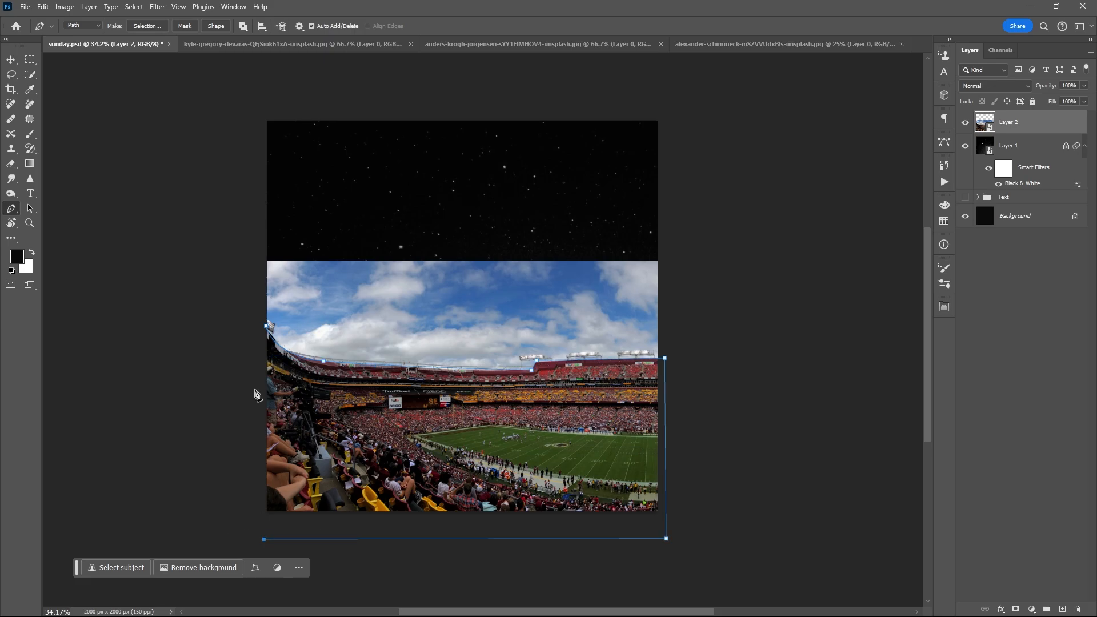
right_click(412, 389)
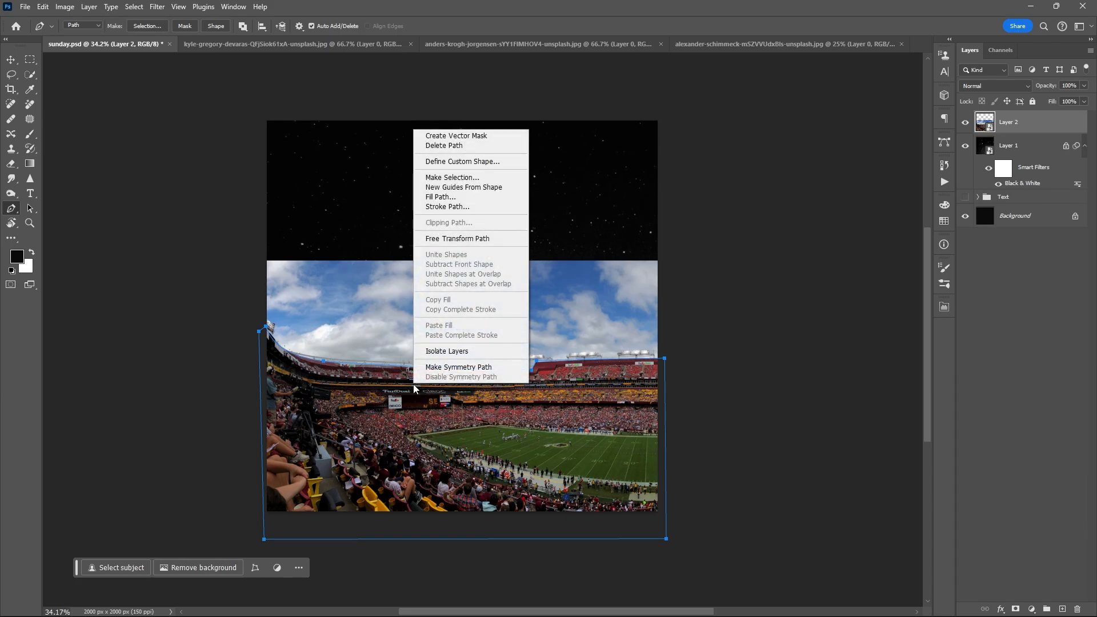
click(451, 178)
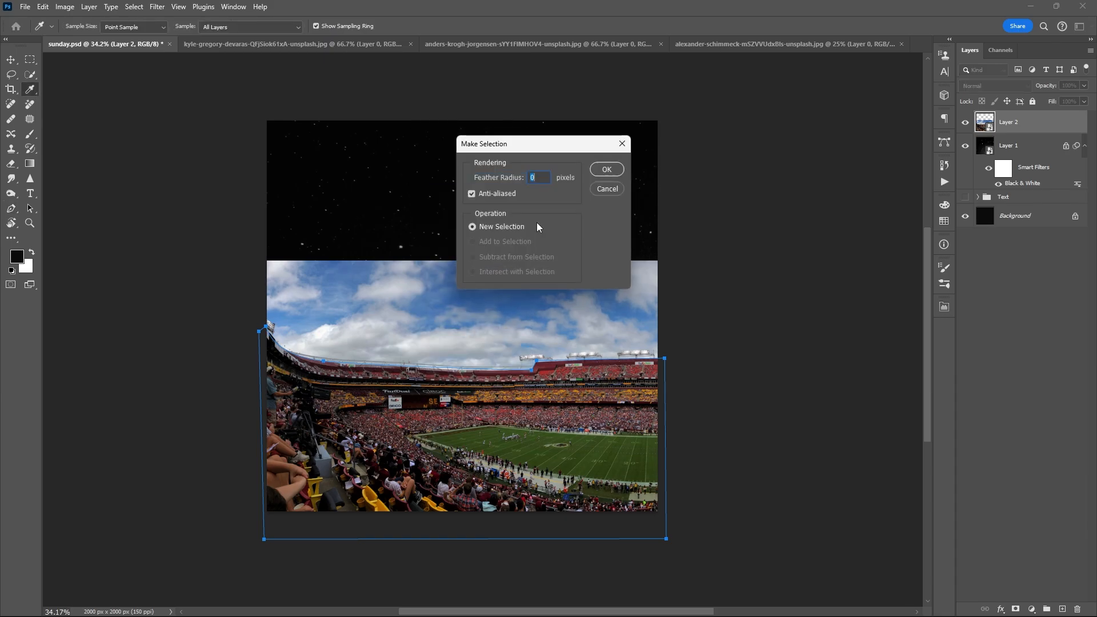
click(605, 169)
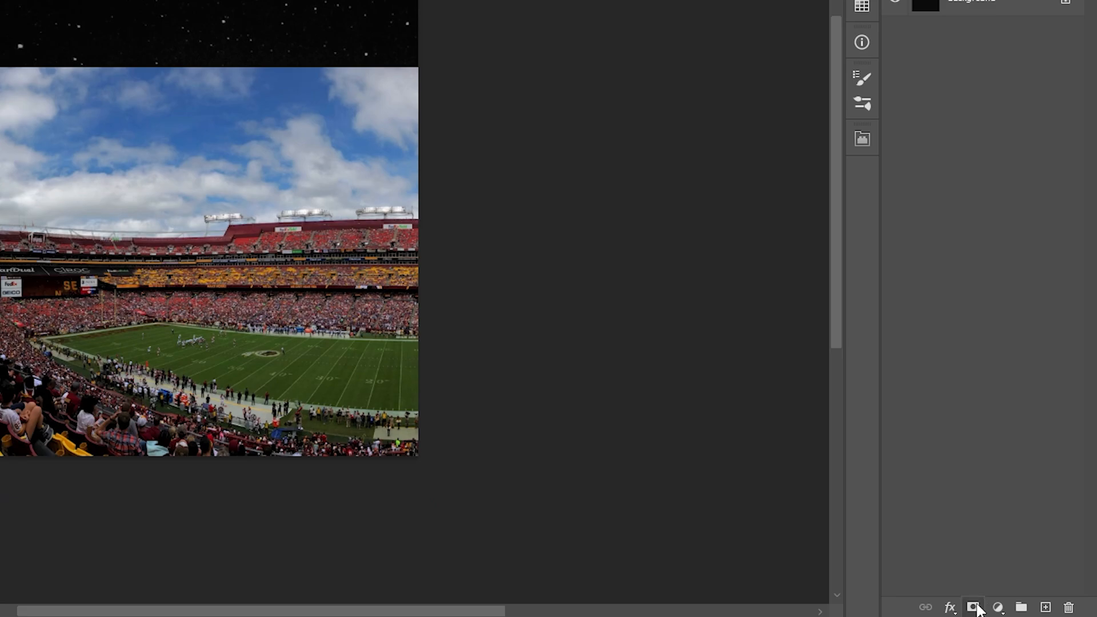
click(972, 607)
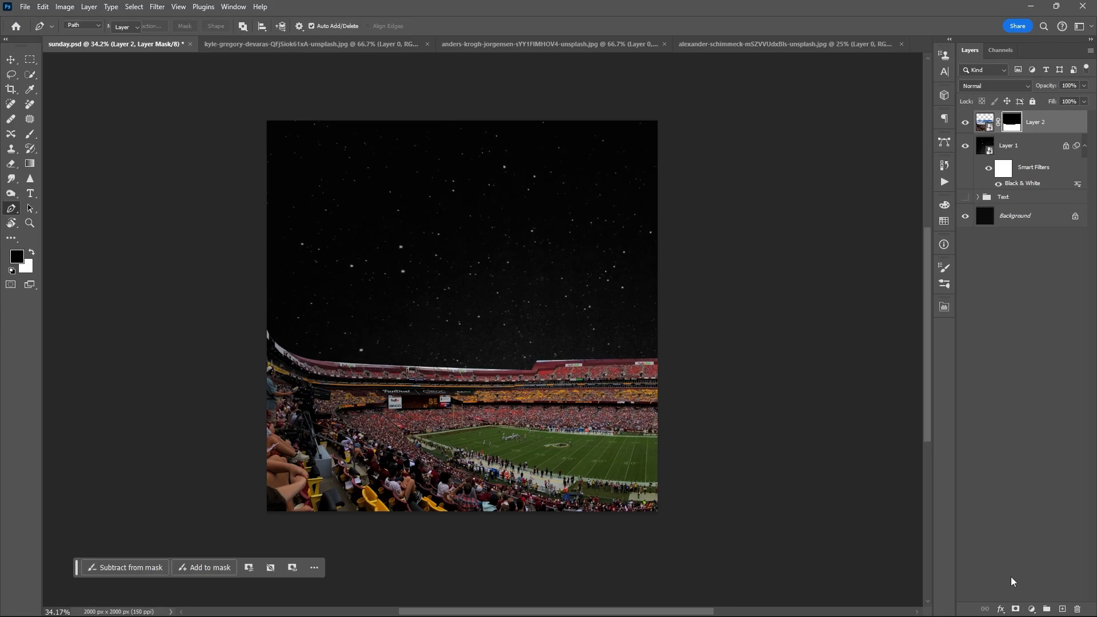
Step: Apply Glowing Edges to the stadium layer with brightness 14 and smoothness 6
click(11, 59)
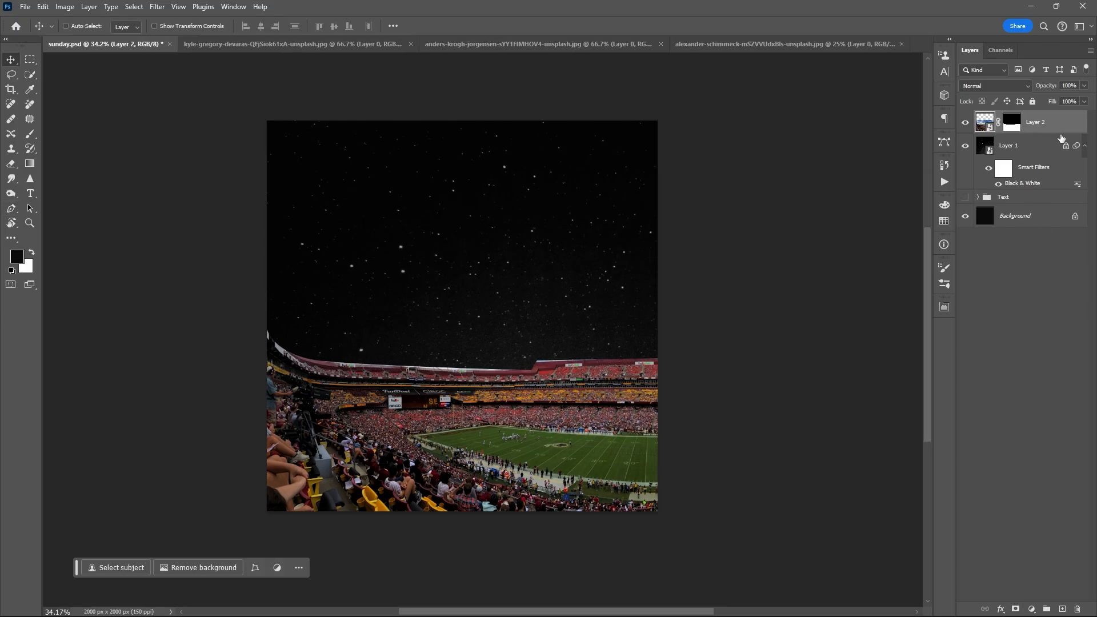
click(156, 6)
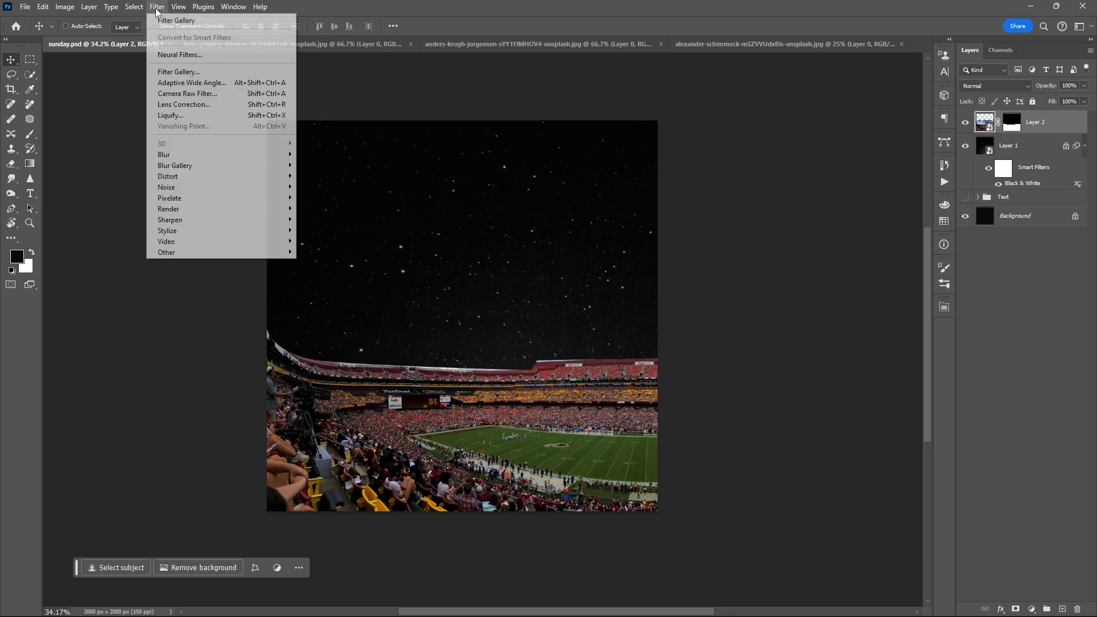
mouse_move(184, 104)
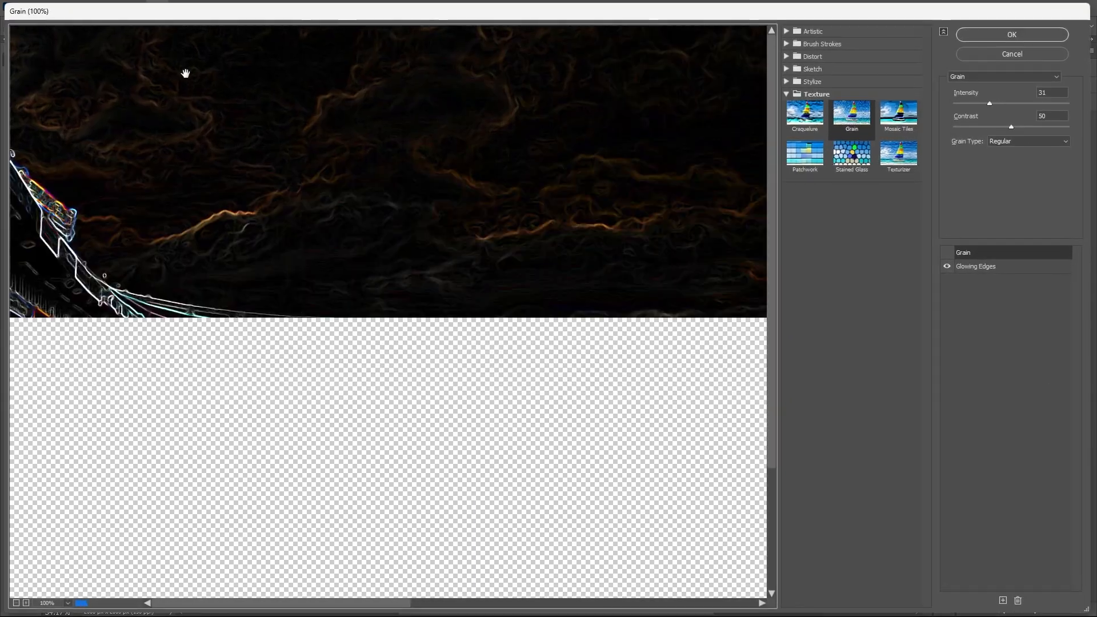
click(975, 266)
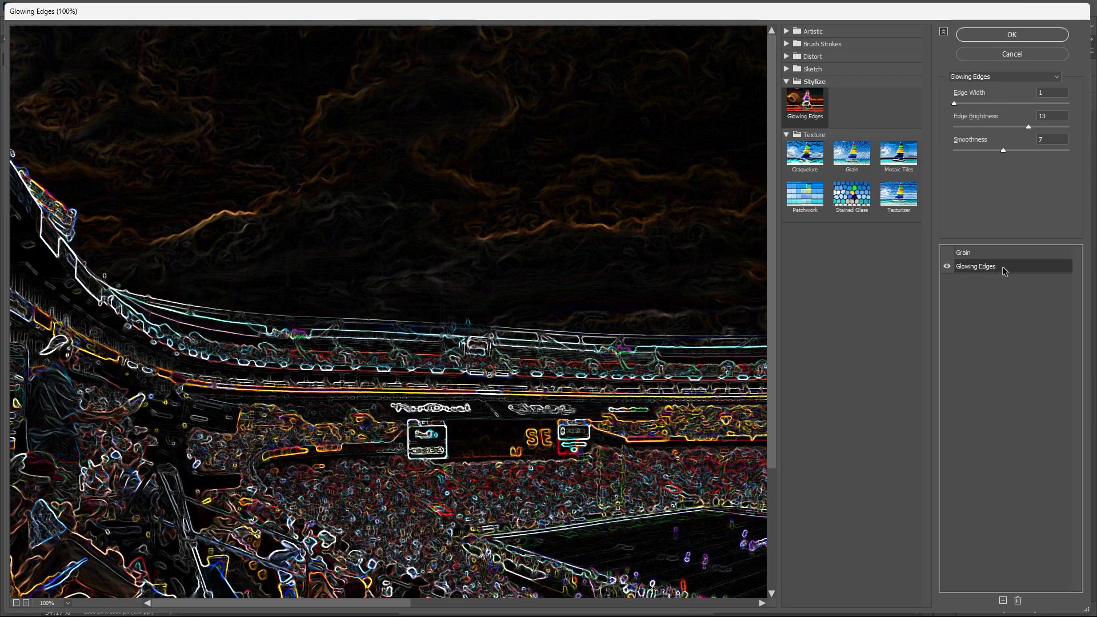
click(530, 366)
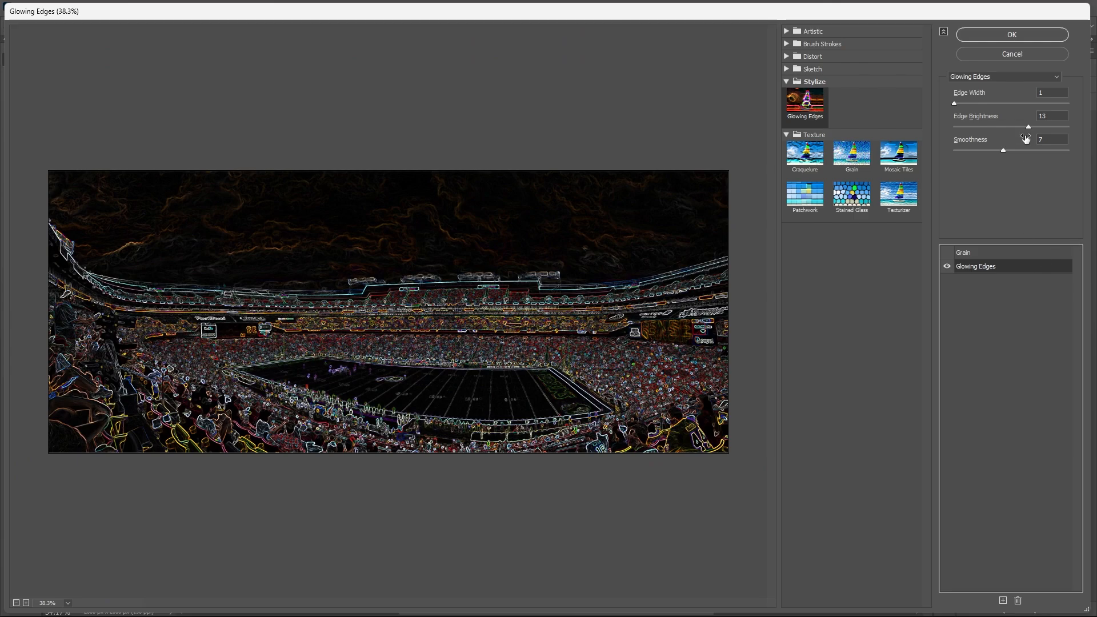
mouse_move(1023, 145)
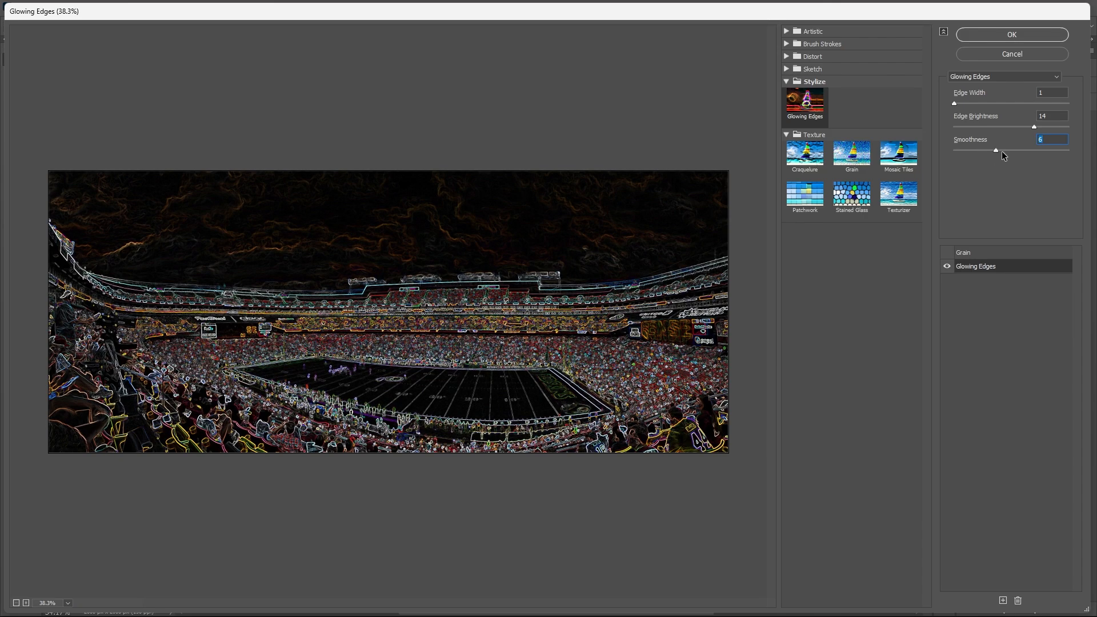
click(1009, 35)
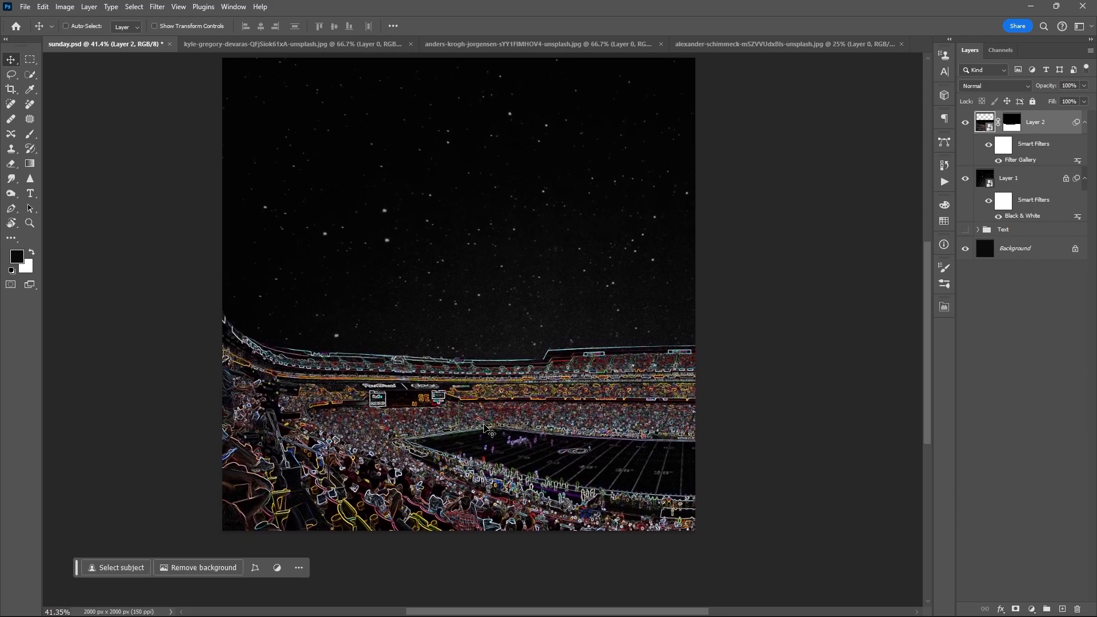
click(780, 44)
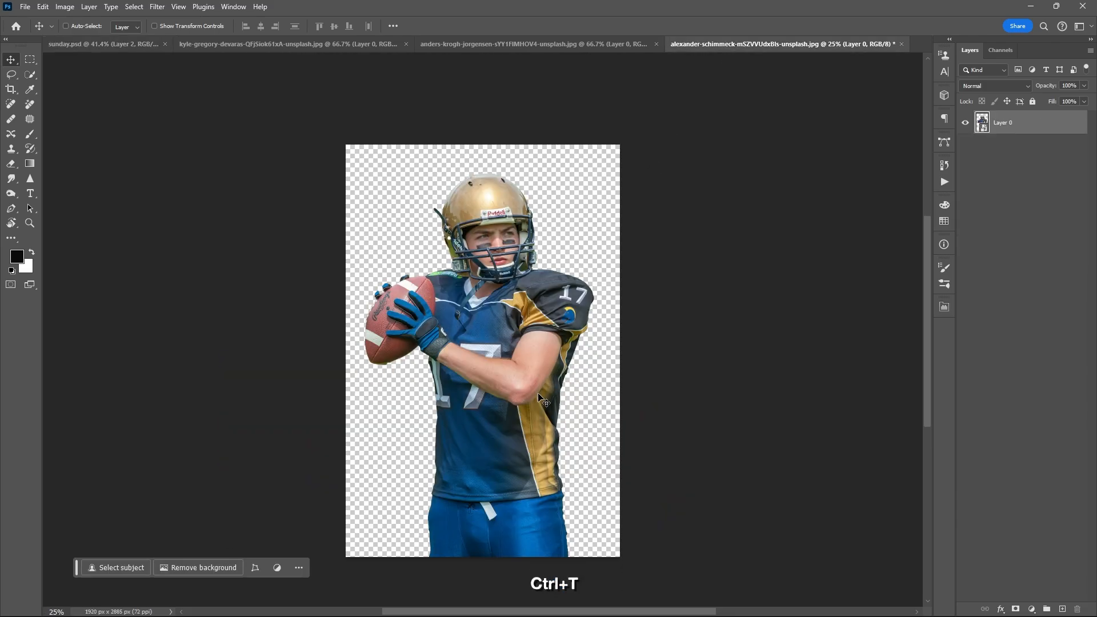
Step: Bring the cut-out player into sunday.psd, scaled to about 38% on the right
click(106, 43)
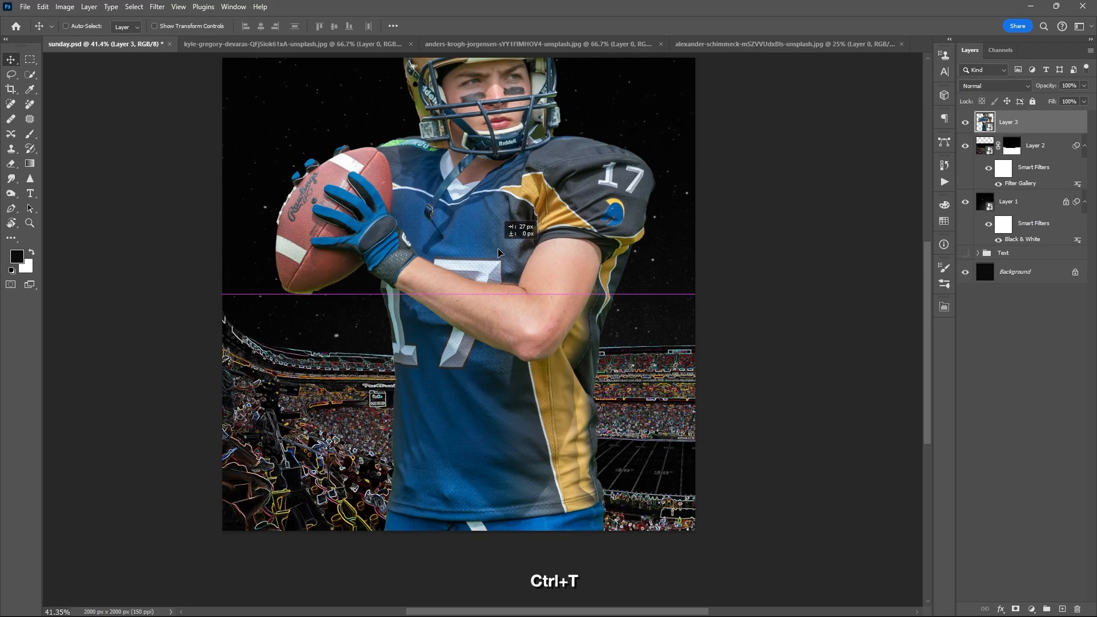
key(ctrl+t)
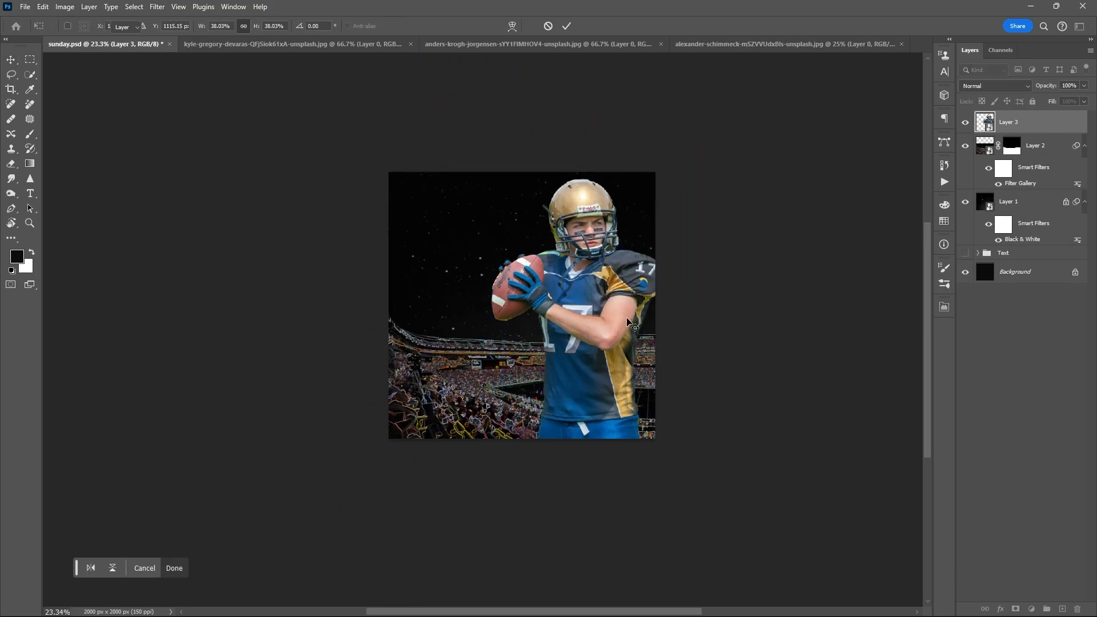
click(156, 7)
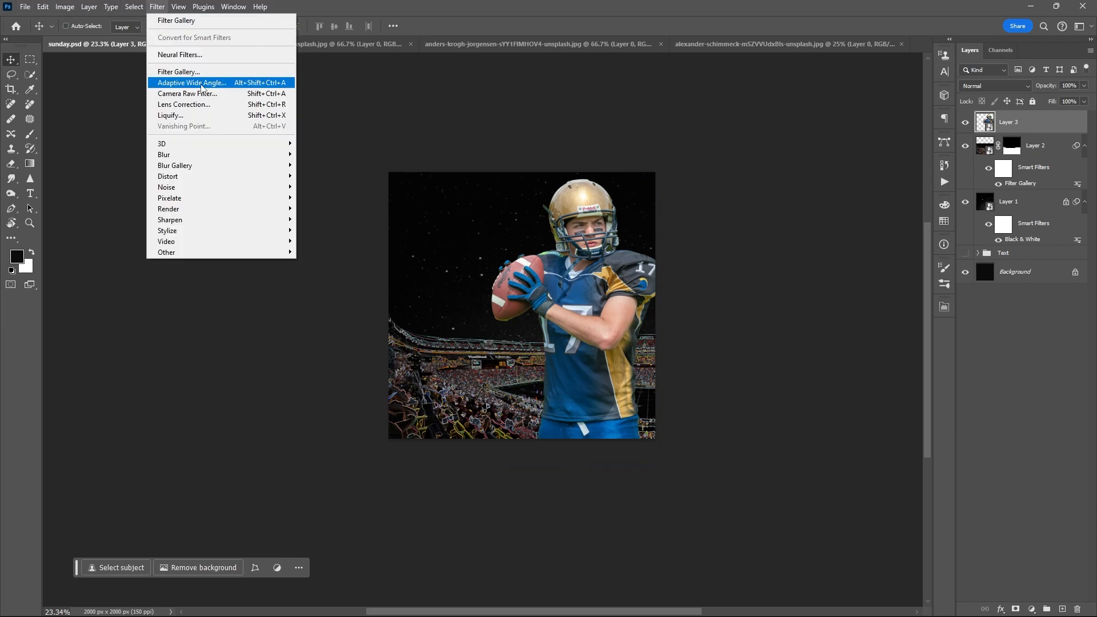
Step: Give the player layer Glowing Edges with width 1, brightness 17, smoothness 11
click(178, 71)
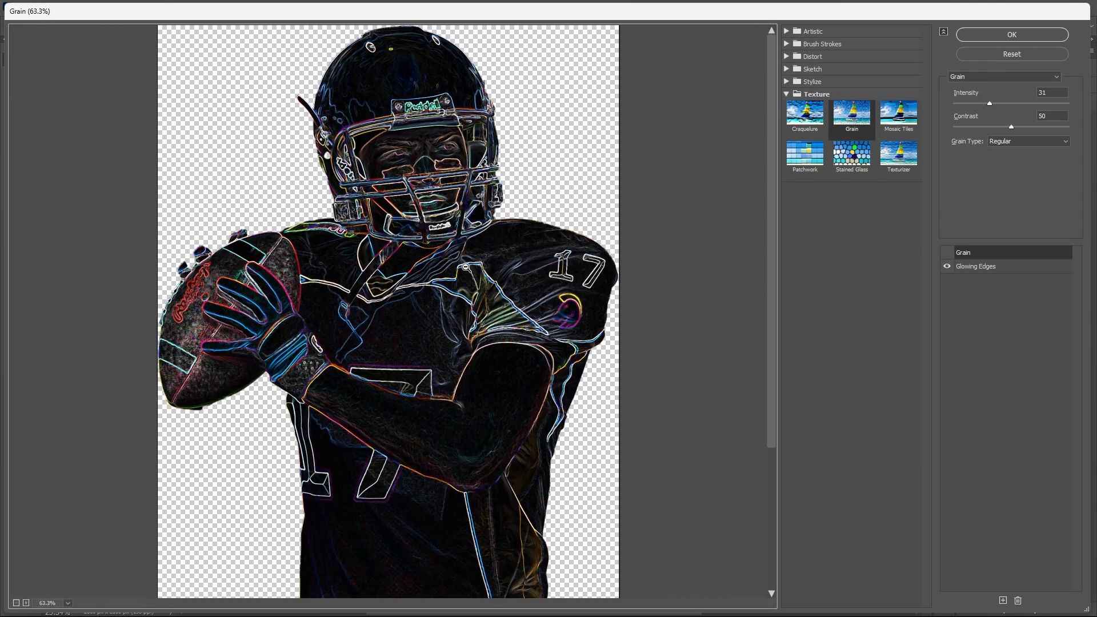
click(974, 266)
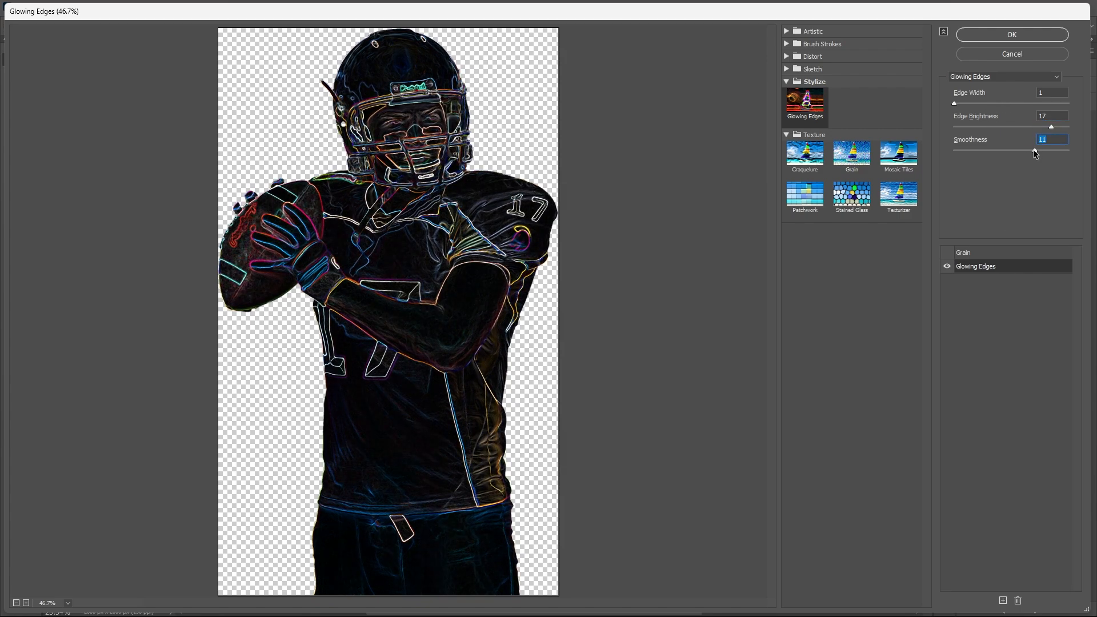
click(1010, 35)
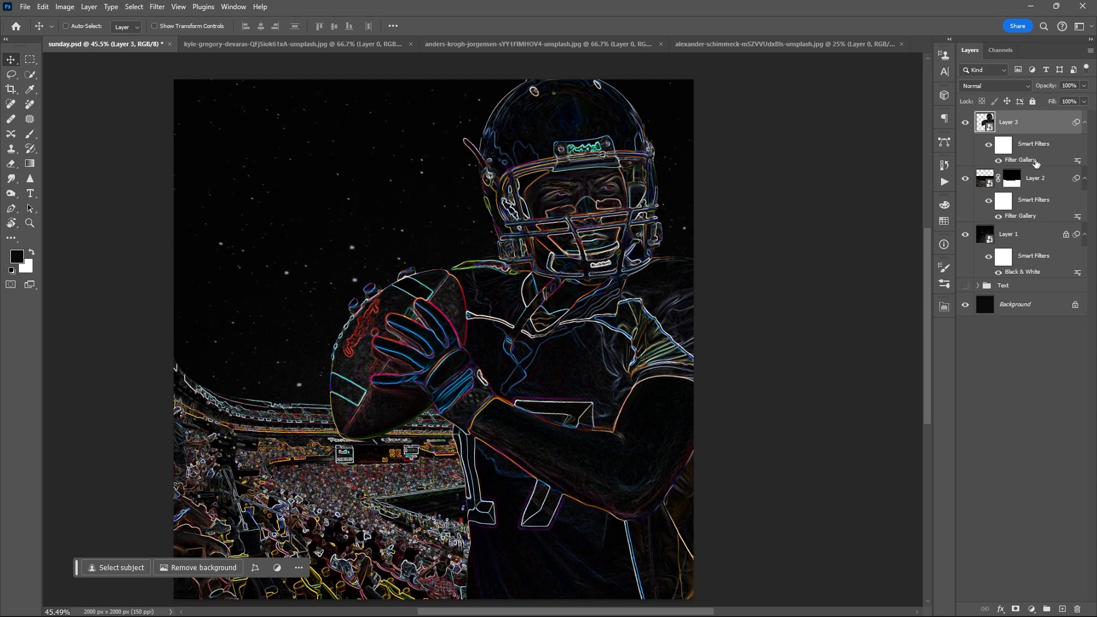
double_click(1021, 160)
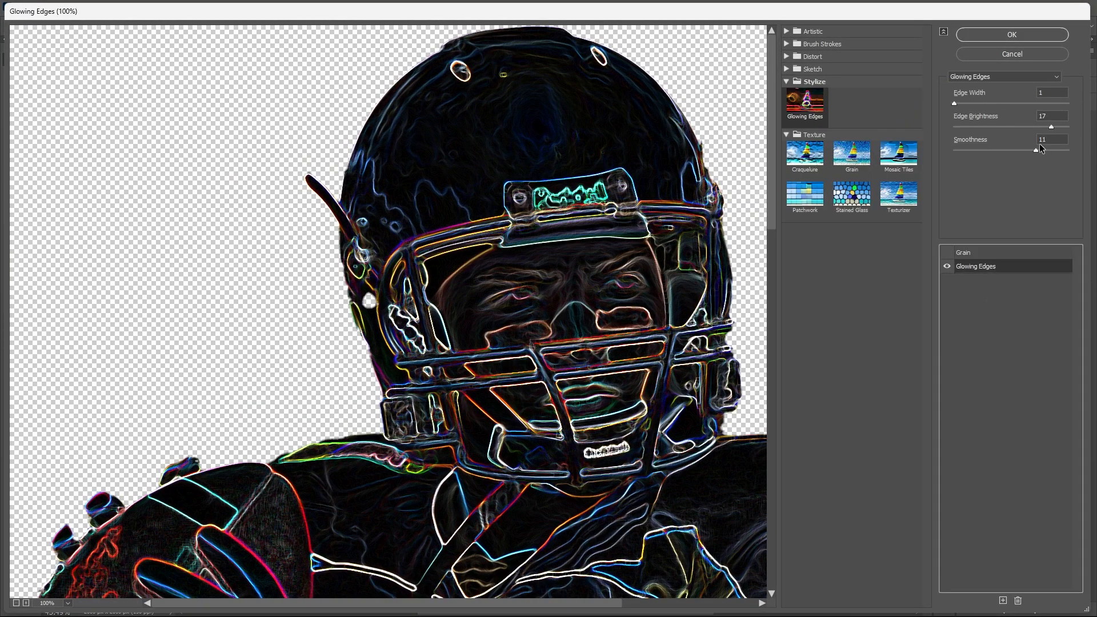
click(1010, 34)
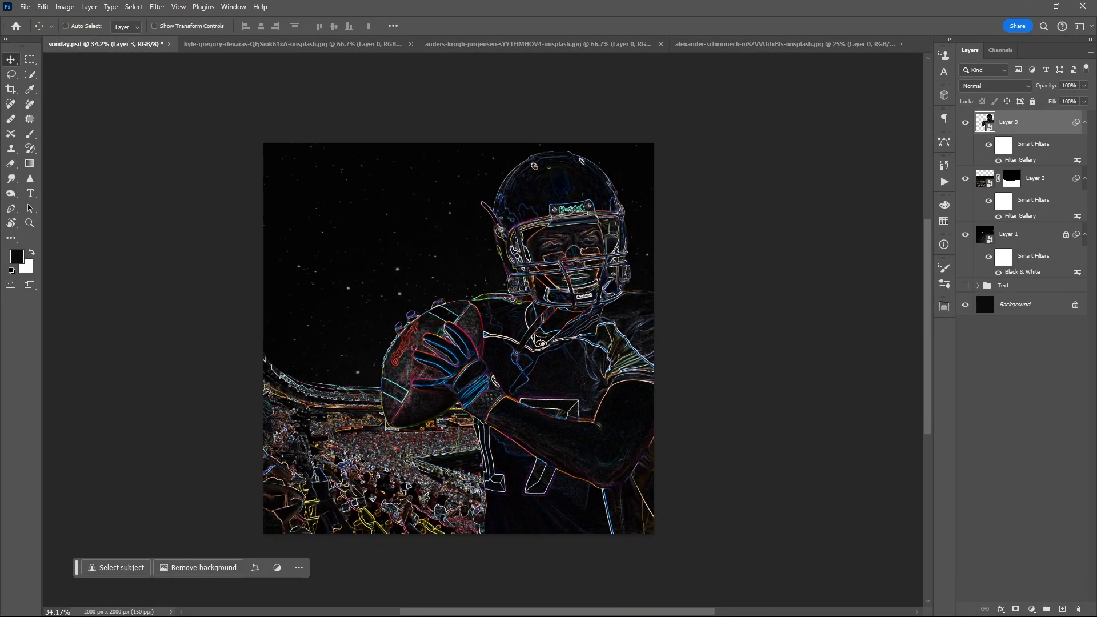
click(966, 285)
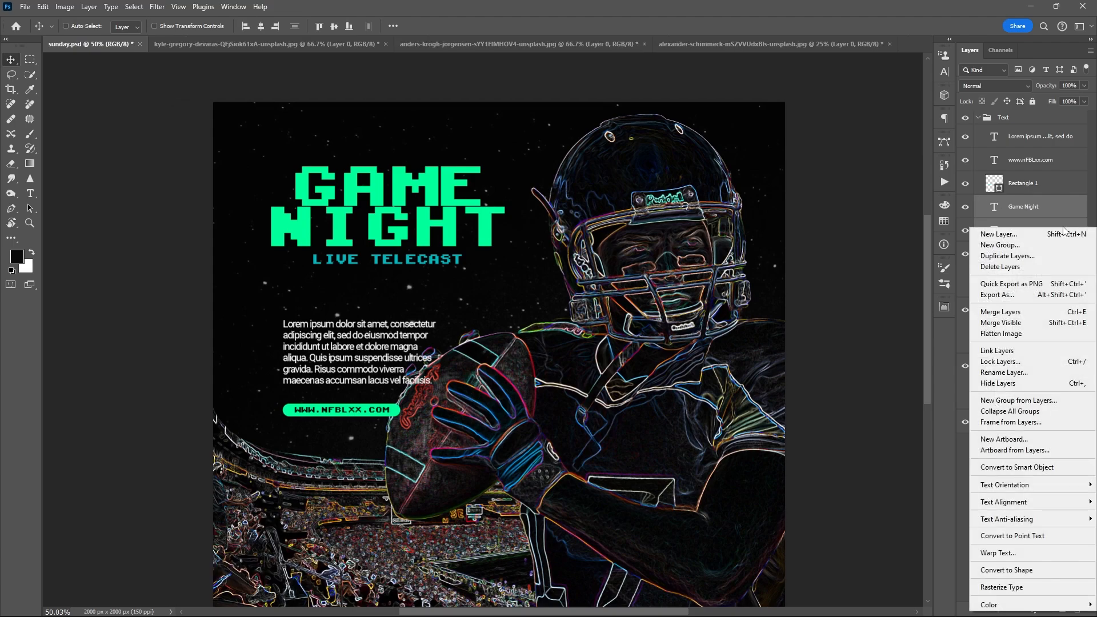
mouse_move(1038, 461)
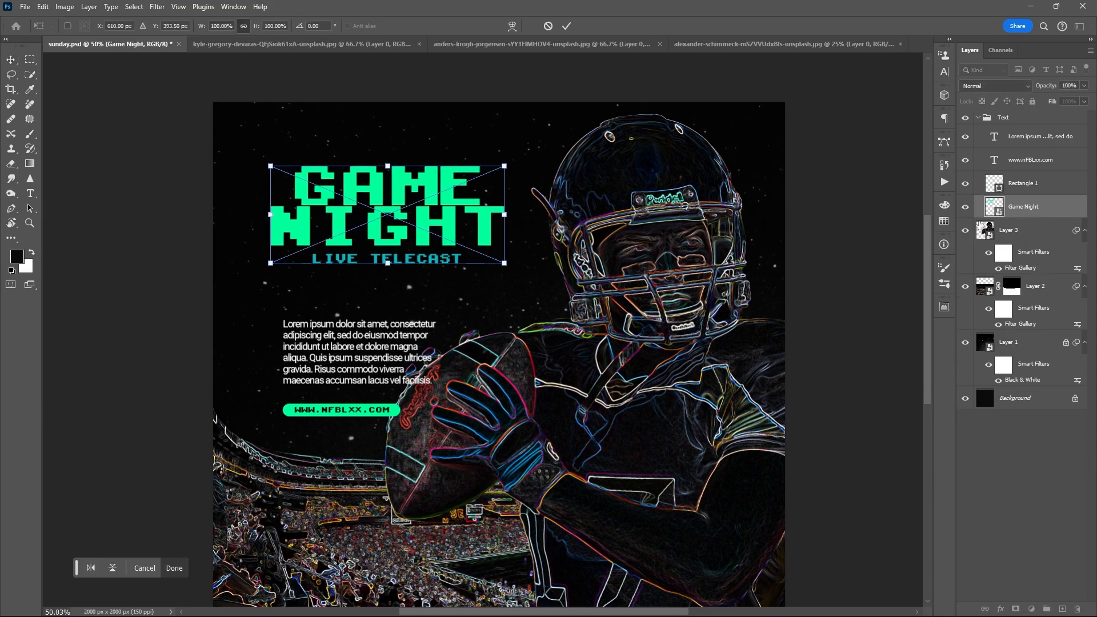
Step: Warp the GAME NIGHT title group with the Arch preset at 22% bend
key(Ctrl+T)
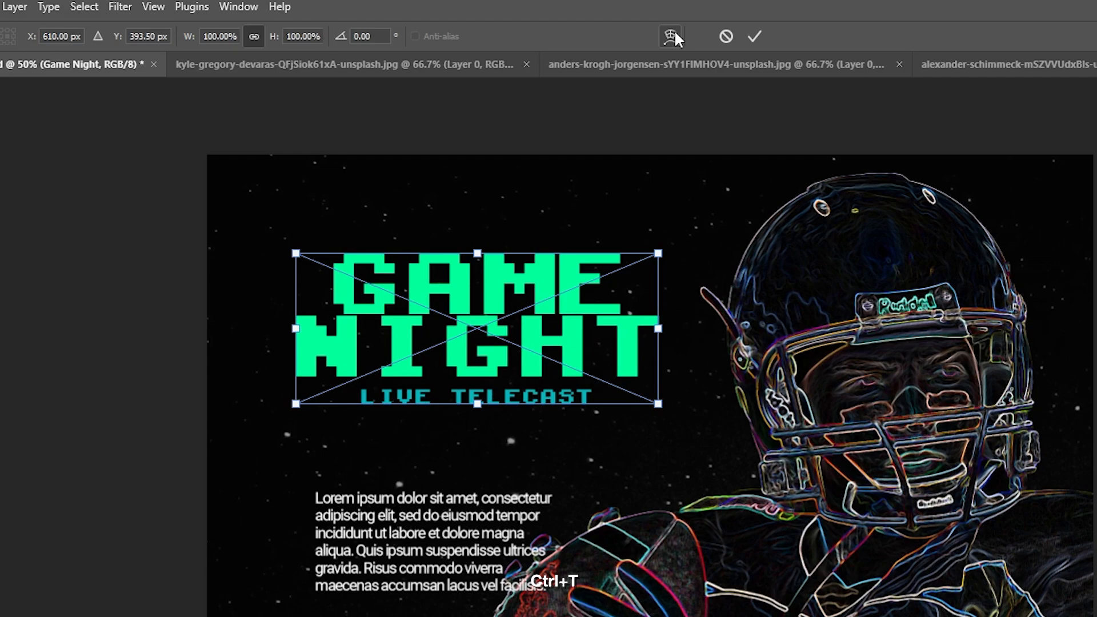
click(669, 35)
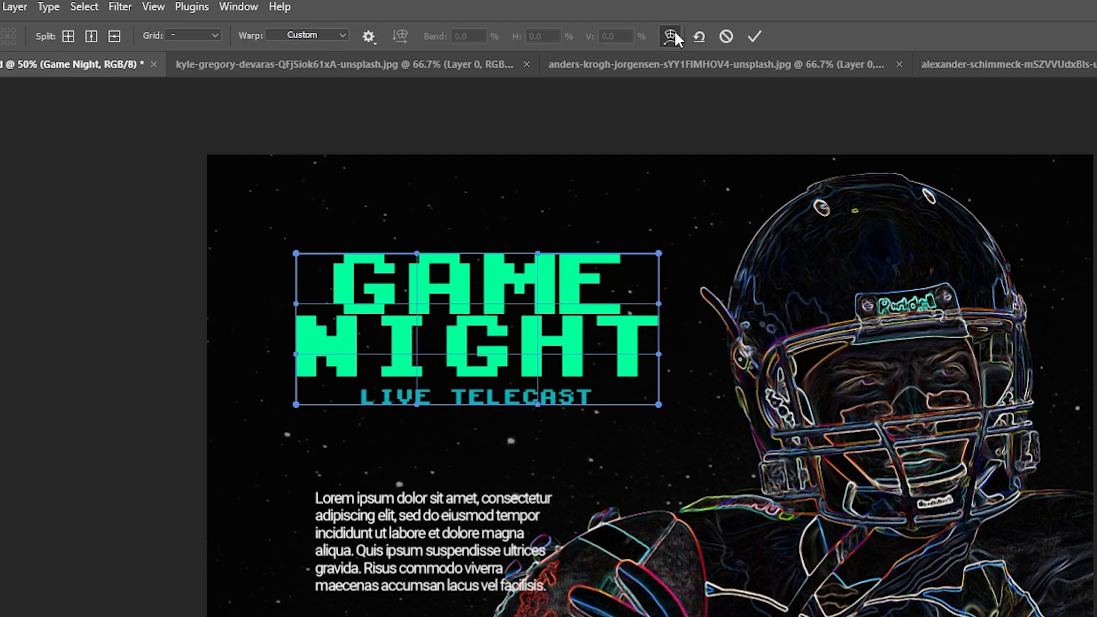
click(308, 35)
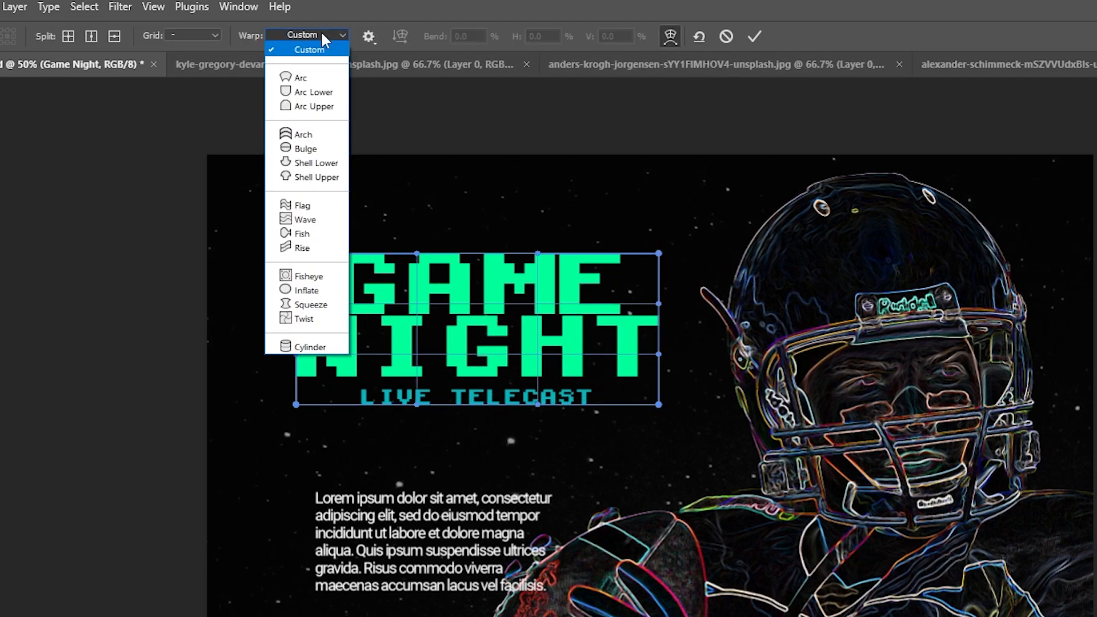
click(302, 134)
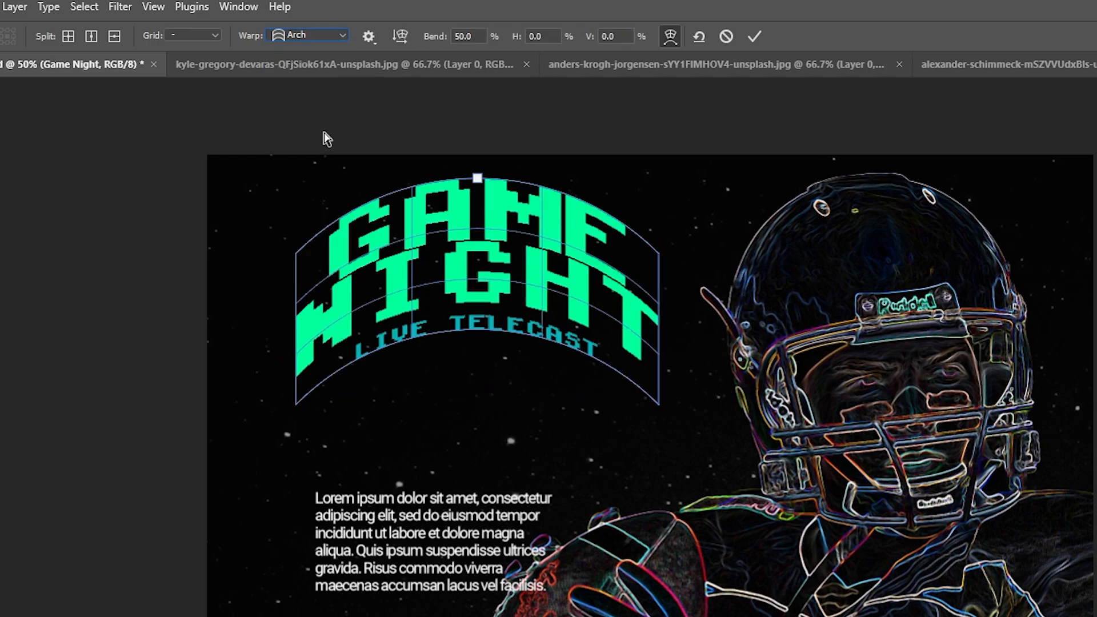
drag(476, 177, 476, 187)
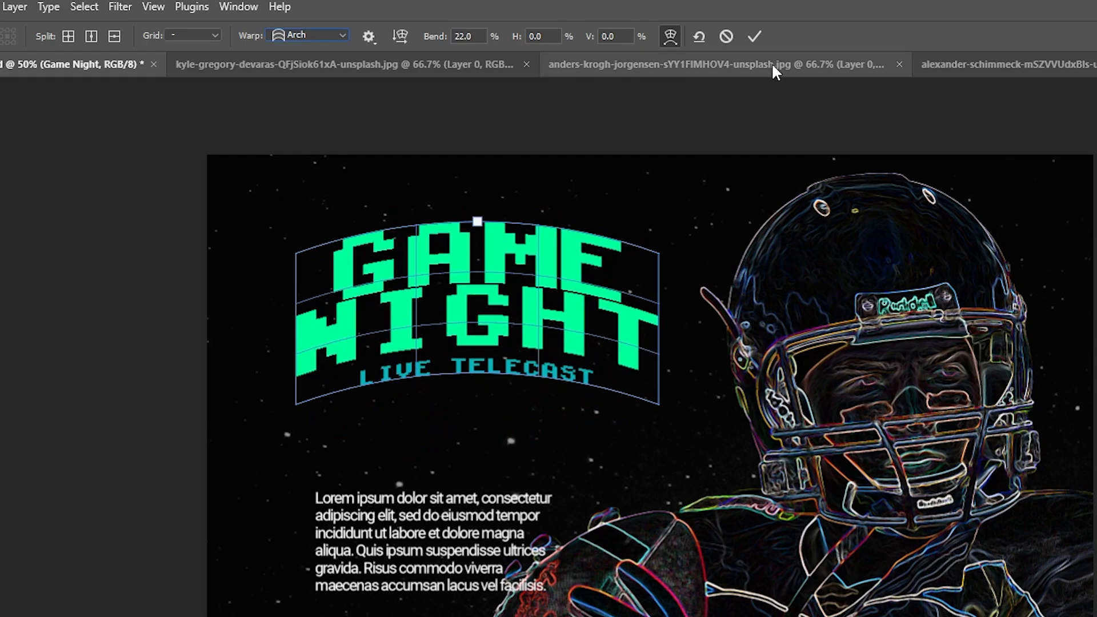
click(753, 36)
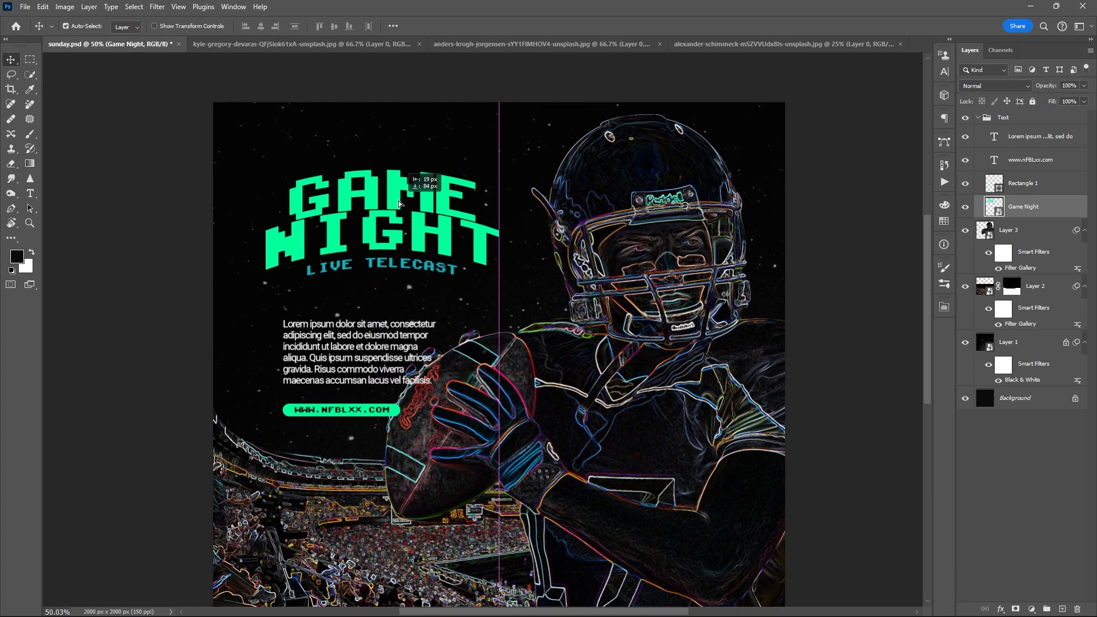
Step: Add a Color Balance layer above the player, then stamp visible layers into a new layer
scroll(down, 3)
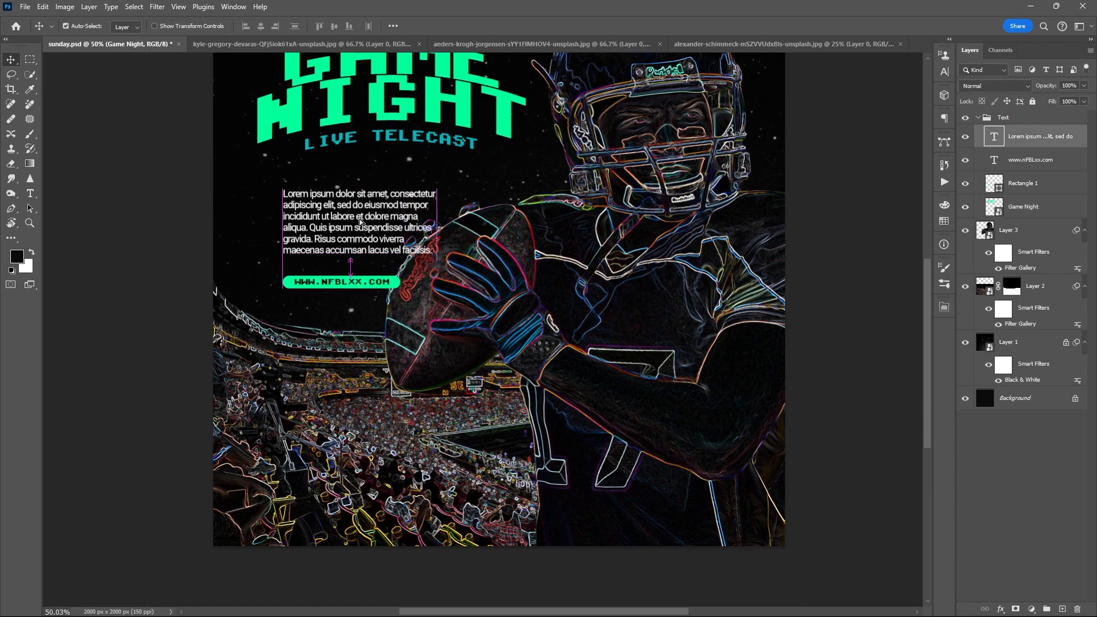
click(1004, 116)
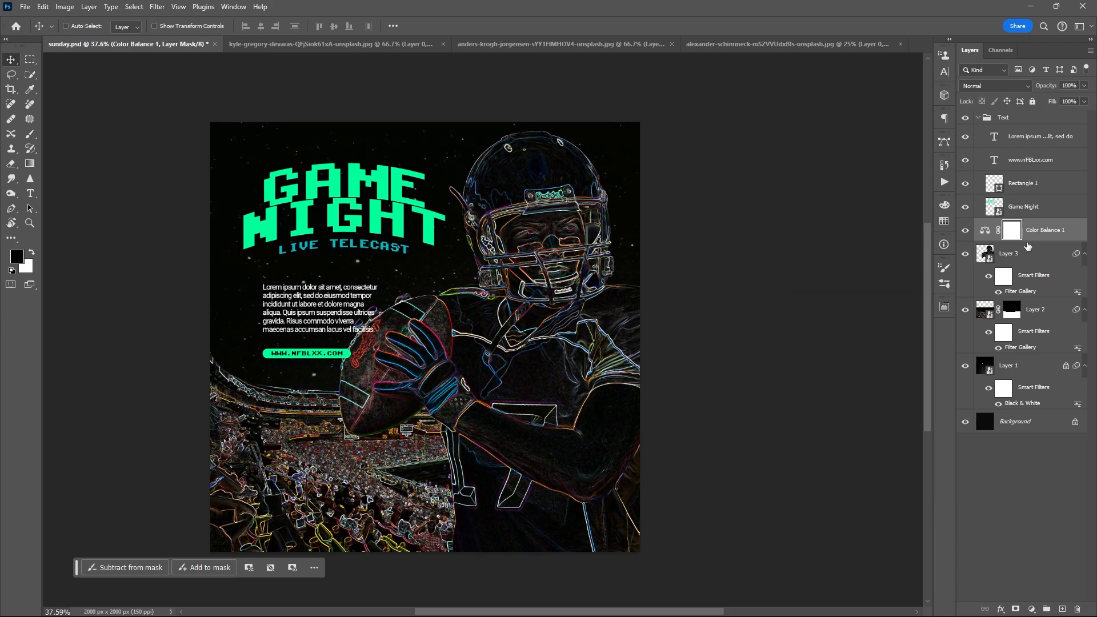
key(ctrl+alt+shift+e)
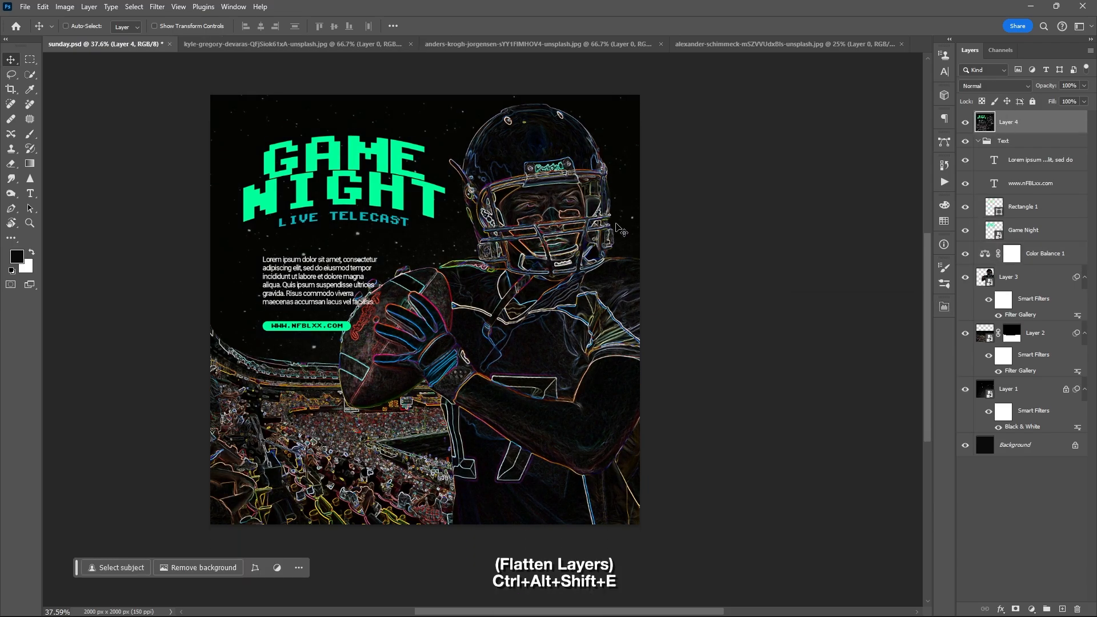